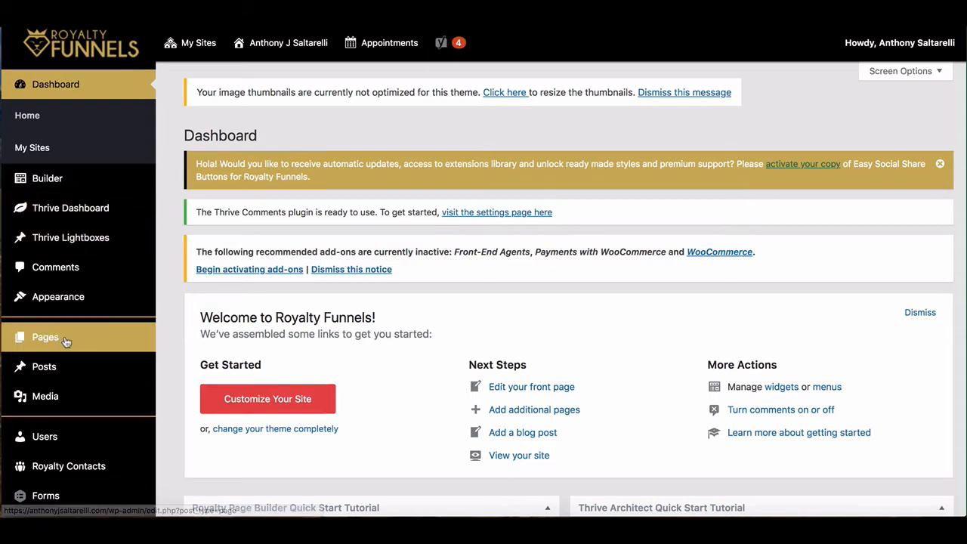
- Show the installed plugins page and scroll down to the Pretty Links Beginner Edition entry
scroll(down, 3)
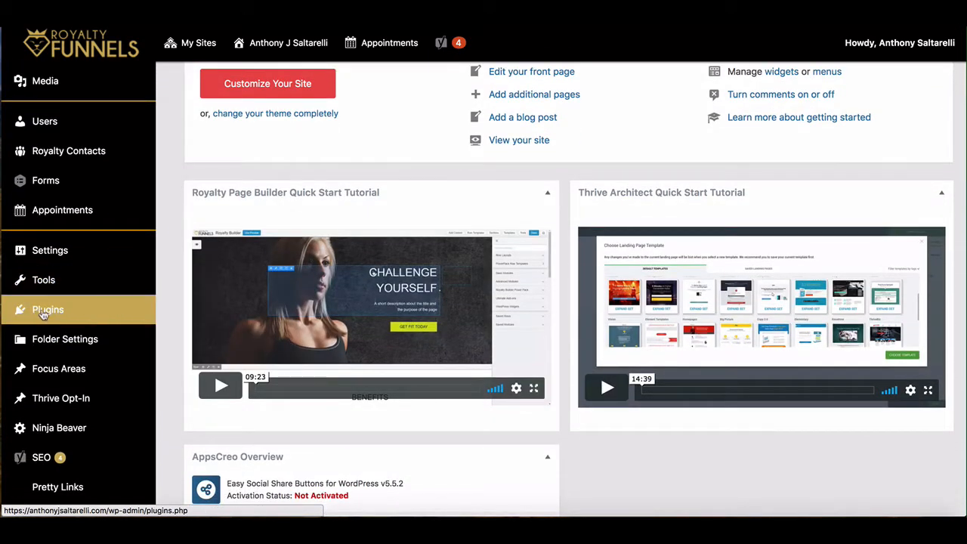
mouse_move(103, 308)
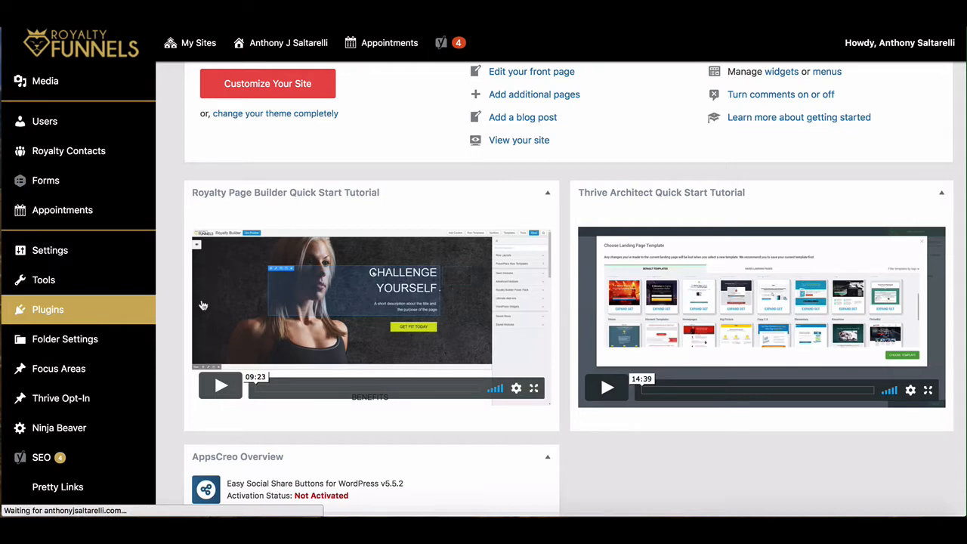
click(48, 308)
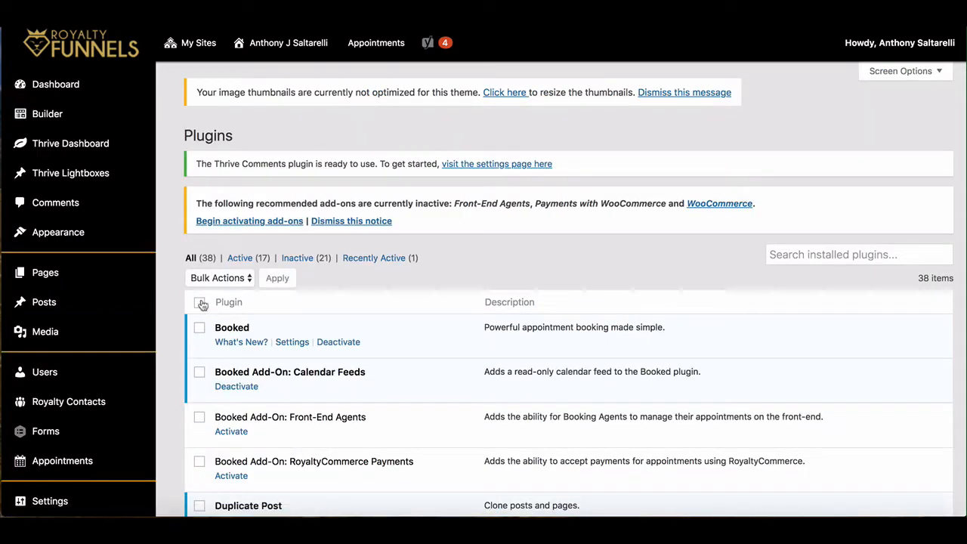
scroll(down, 3)
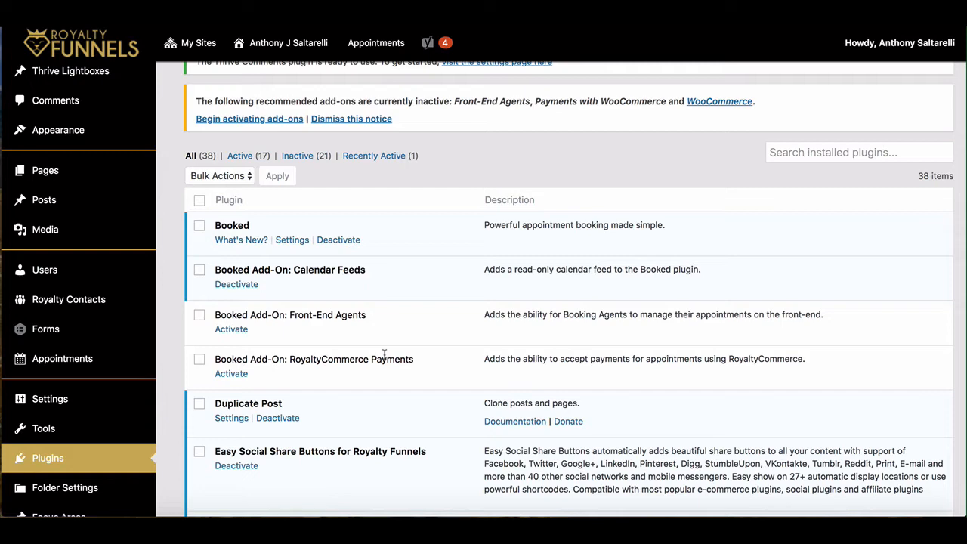
scroll(down, 3)
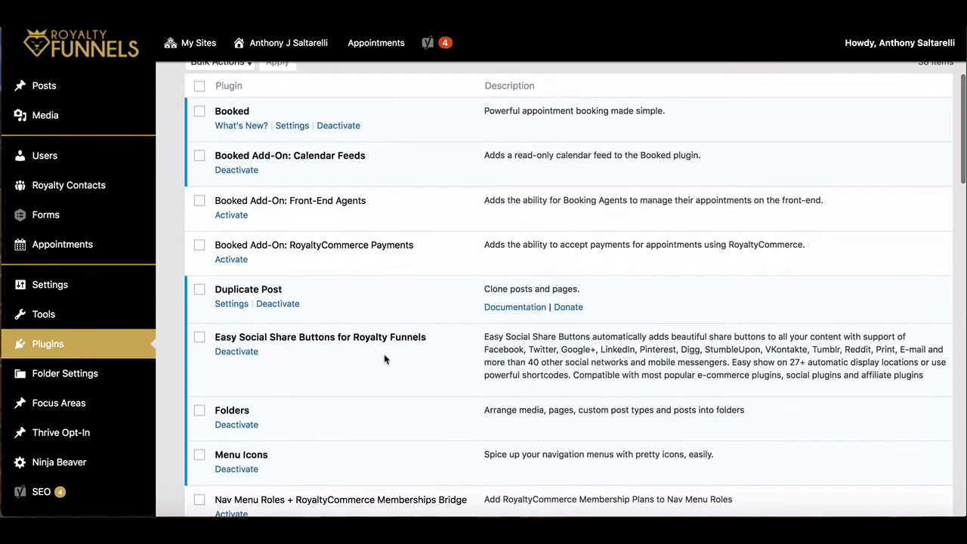
scroll(down, 3)
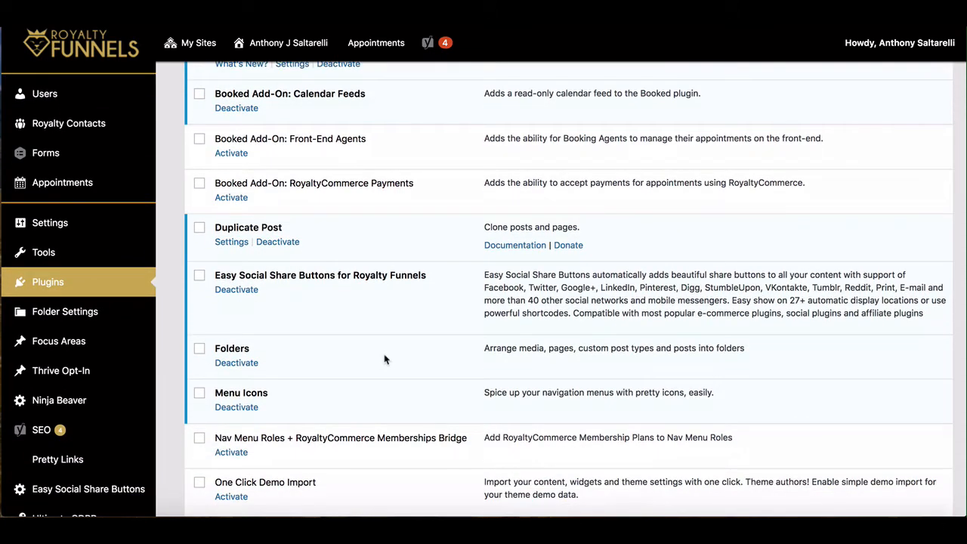
scroll(down, 3)
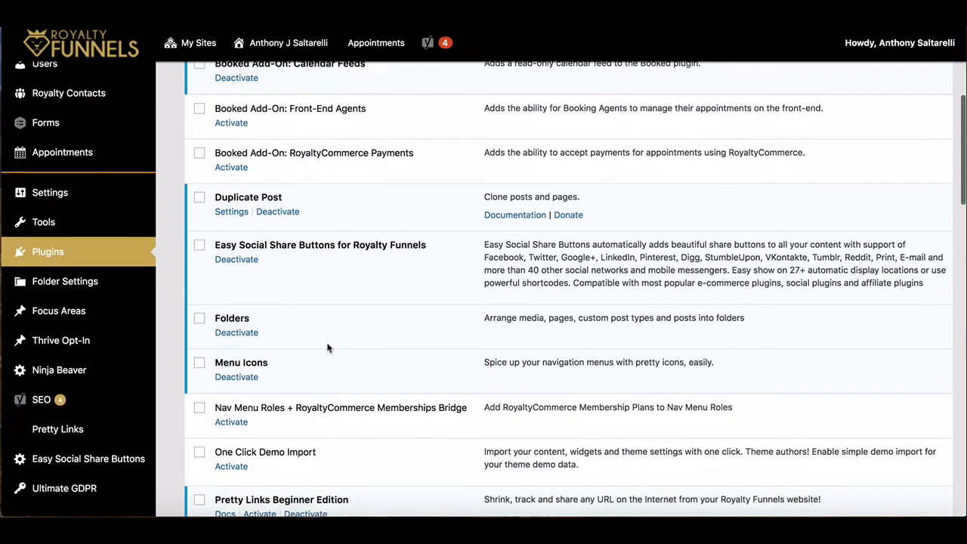
scroll(down, 3)
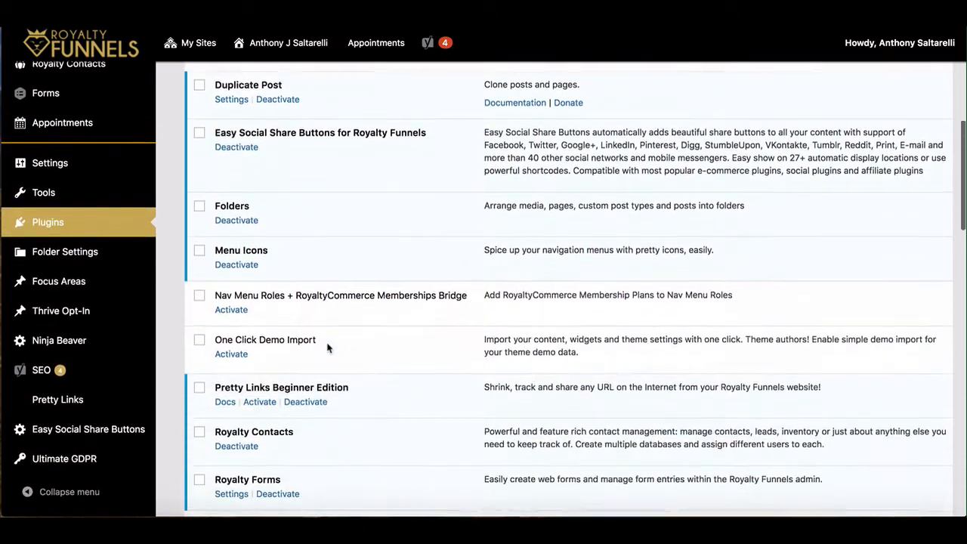
scroll(down, 3)
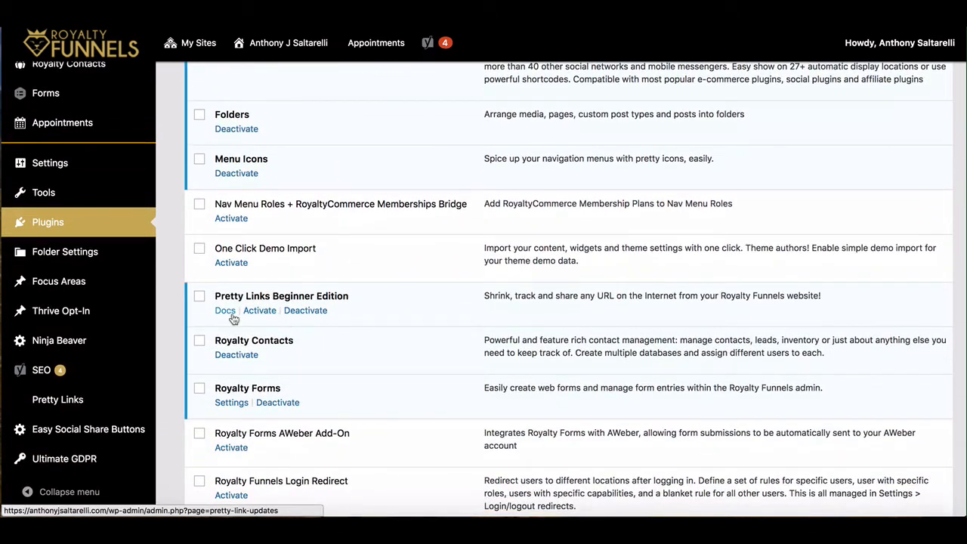
scroll(down, 3)
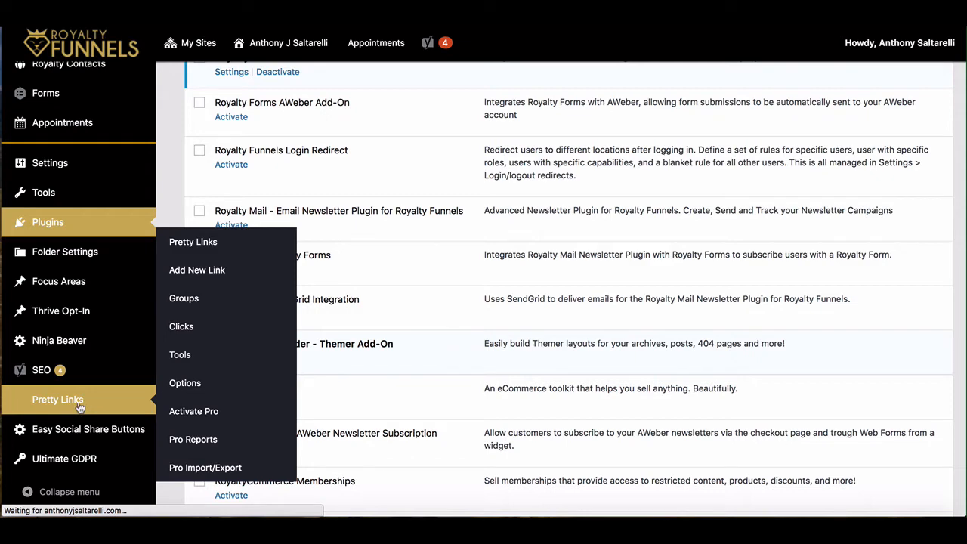
- Show the Pretty Links table of 11 shortened links and scroll through their click counts and dates
click(57, 399)
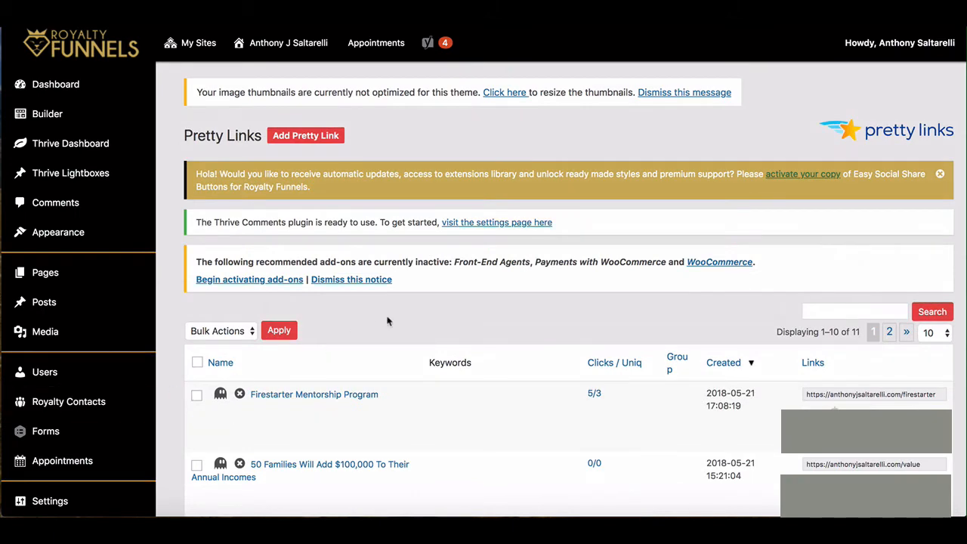
scroll(down, 3)
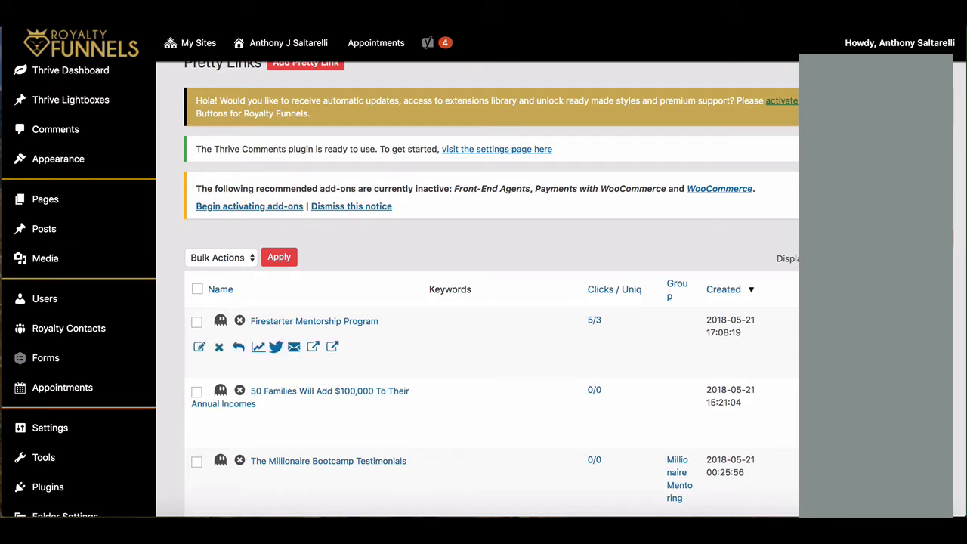
scroll(down, 3)
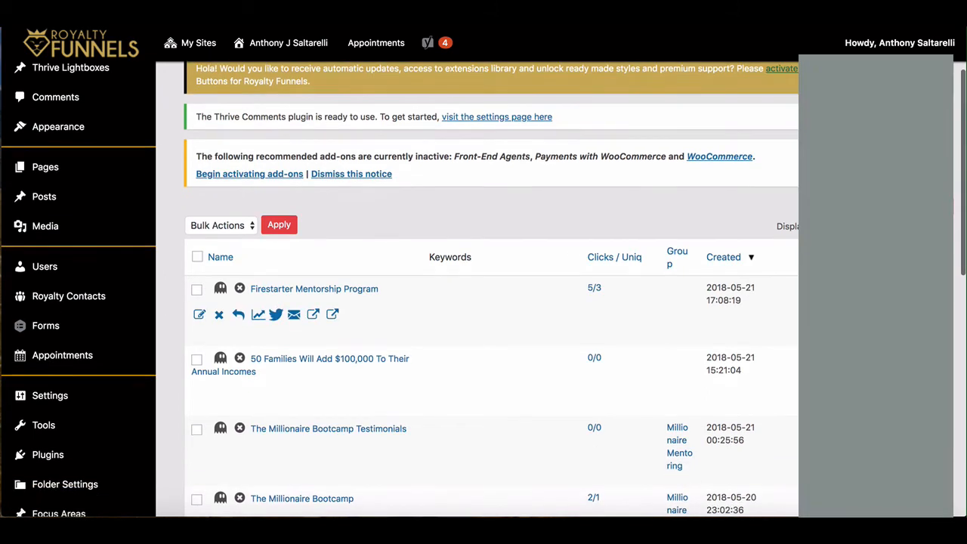
scroll(up, 3)
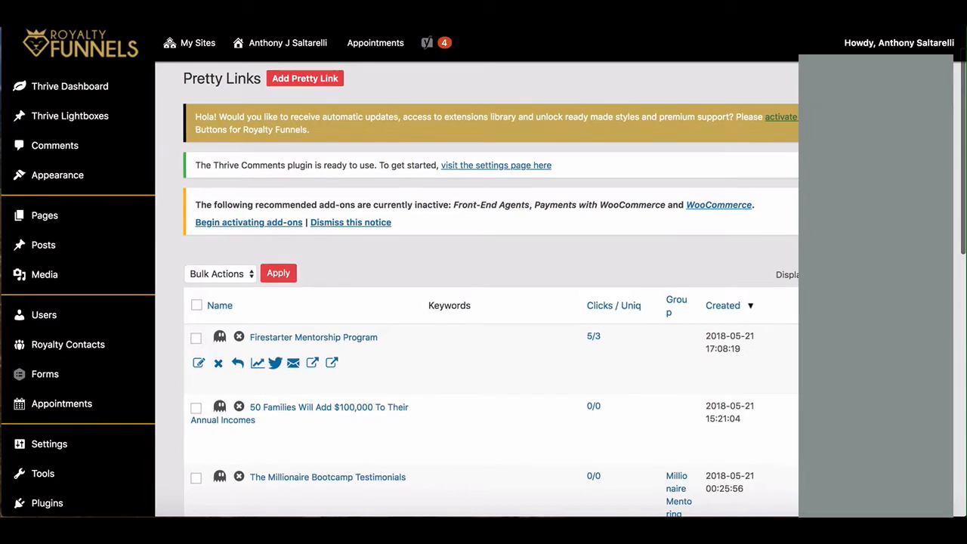
scroll(down, 3)
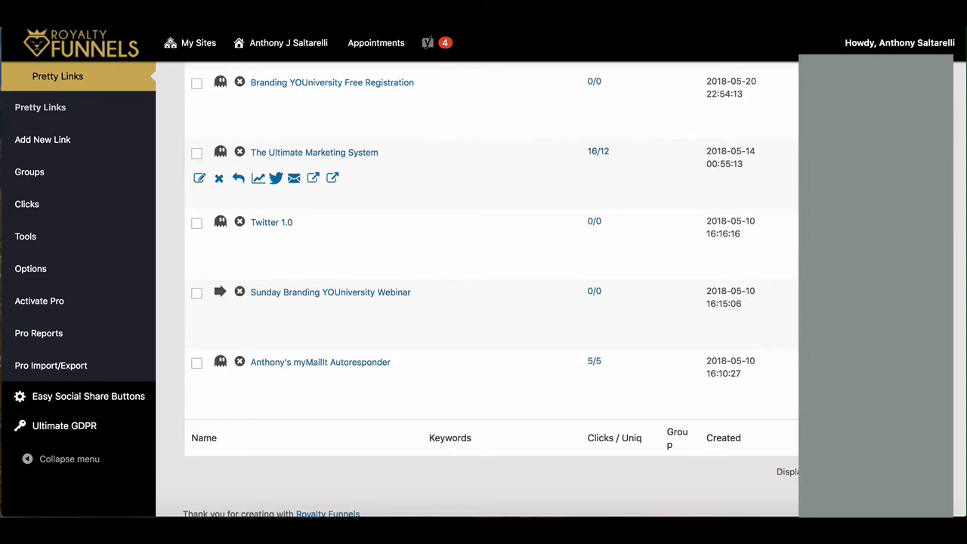
mouse_move(219, 178)
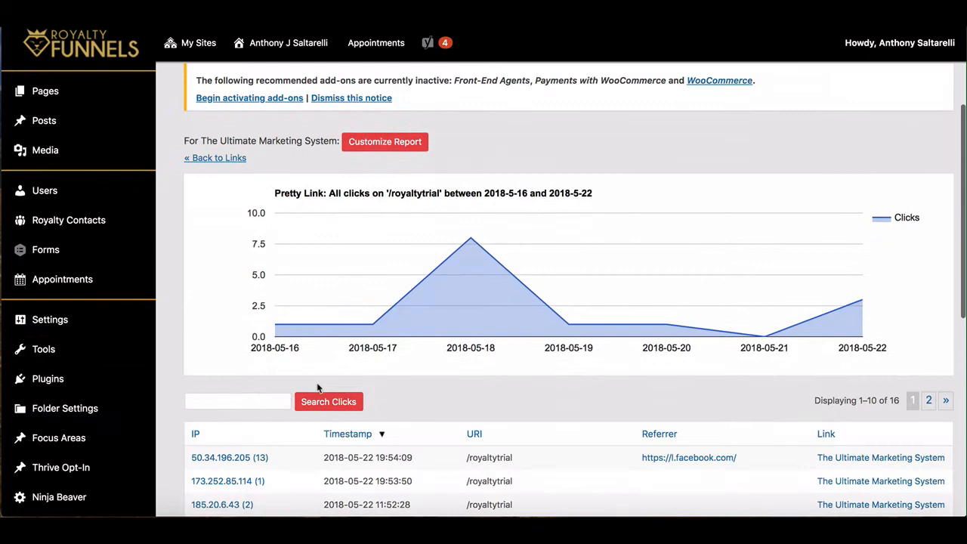
mouse_move(866, 311)
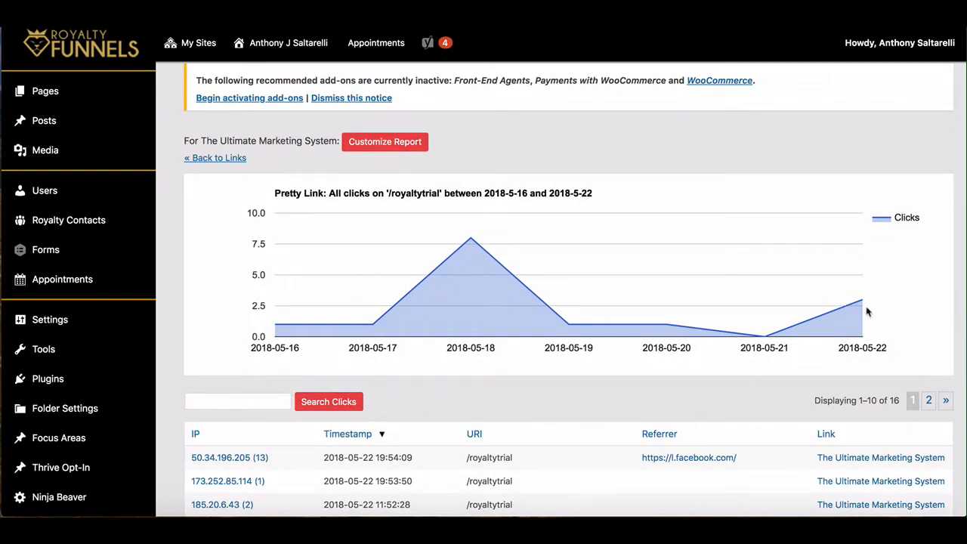
- Scroll through the 16 click records for The Ultimate Marketing System, with IPs, timestamps and referrers
scroll(down, 3)
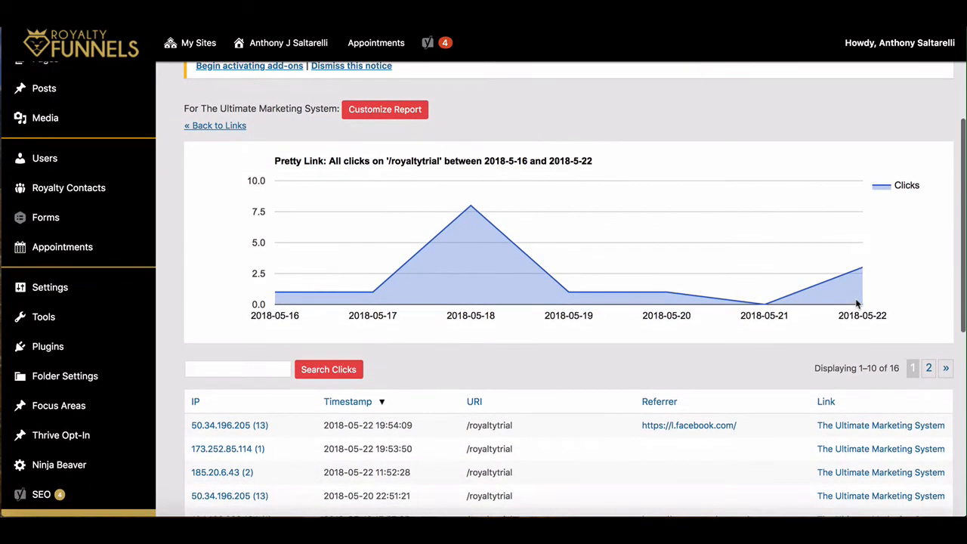
scroll(down, 3)
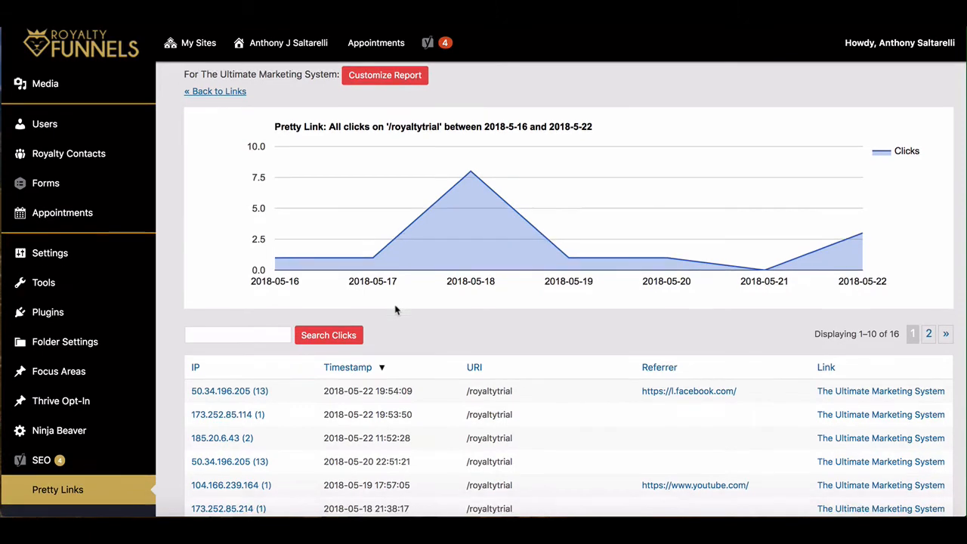
scroll(down, 3)
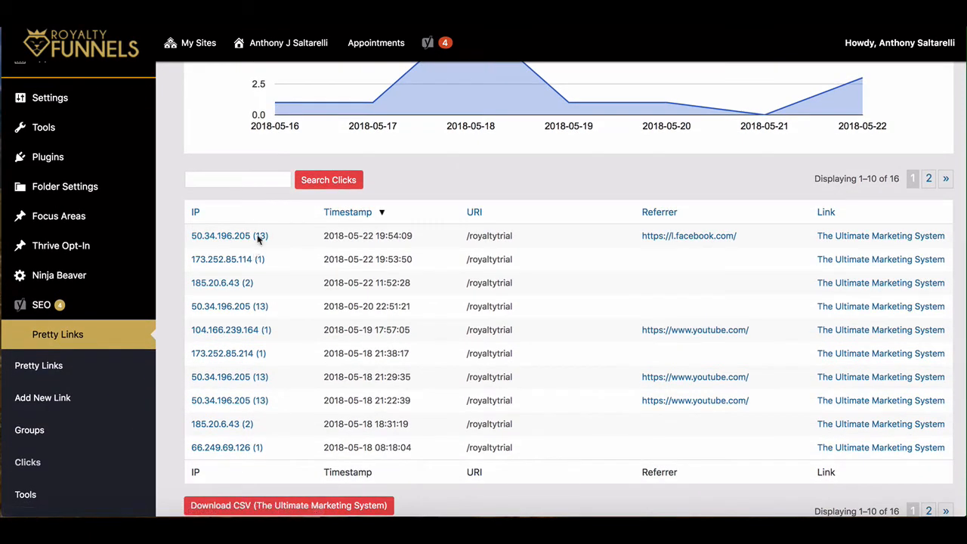
mouse_move(220, 236)
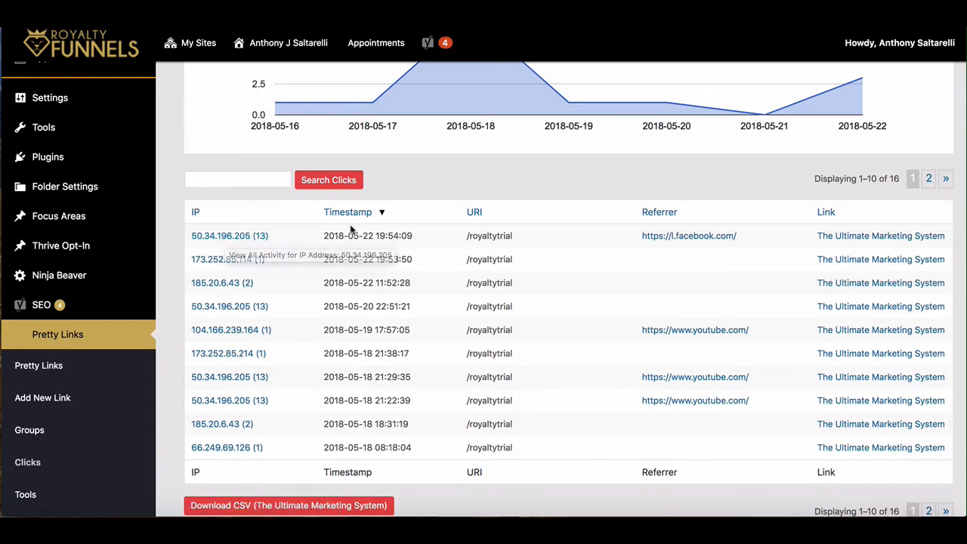
mouse_move(323, 278)
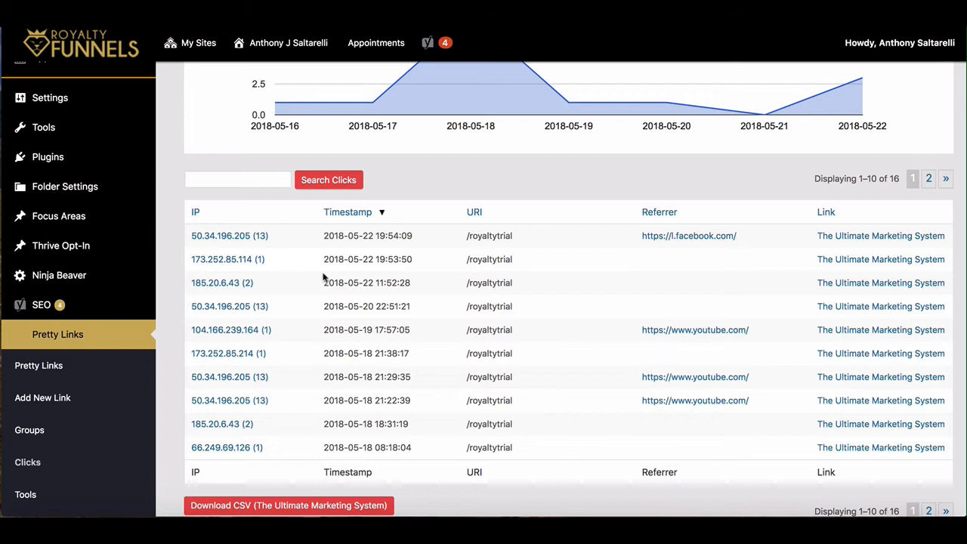
scroll(down, 3)
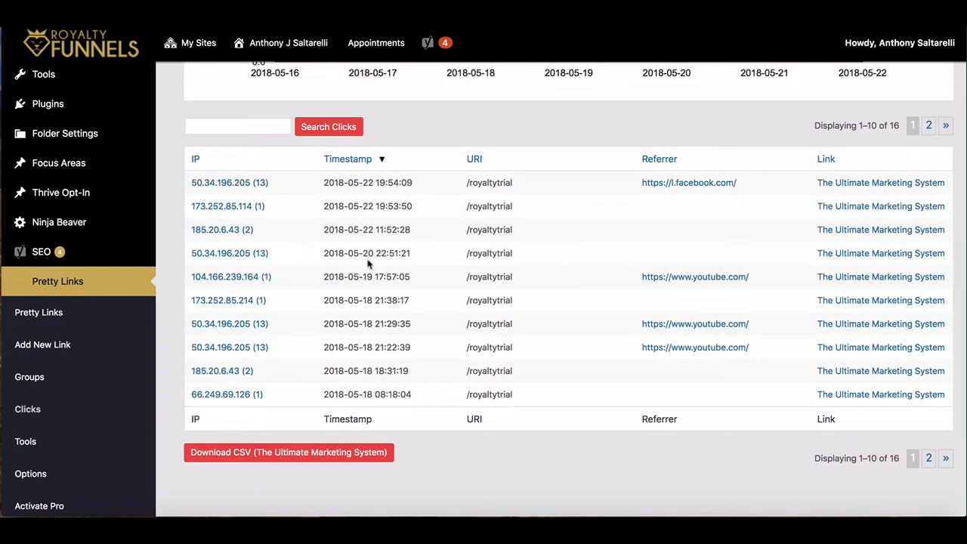
mouse_move(540, 305)
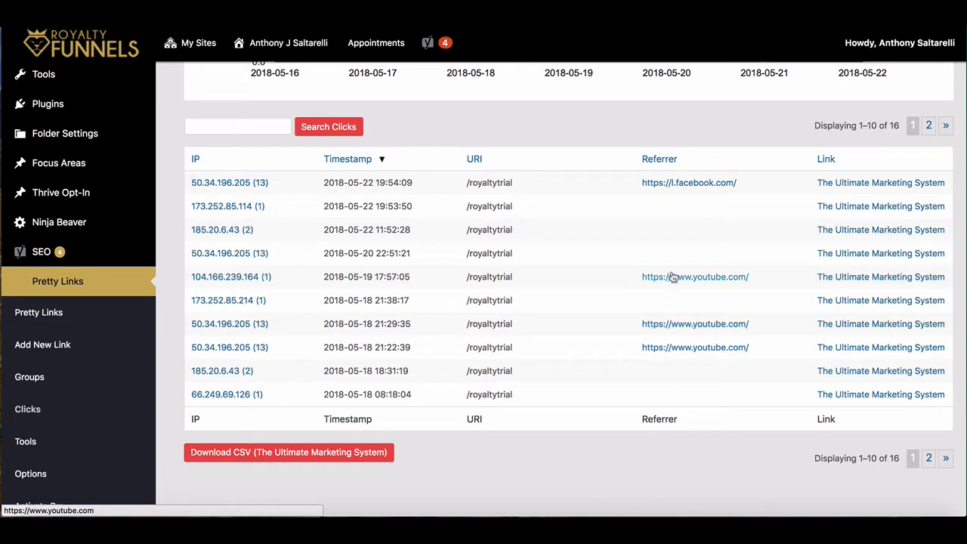
mouse_move(670, 323)
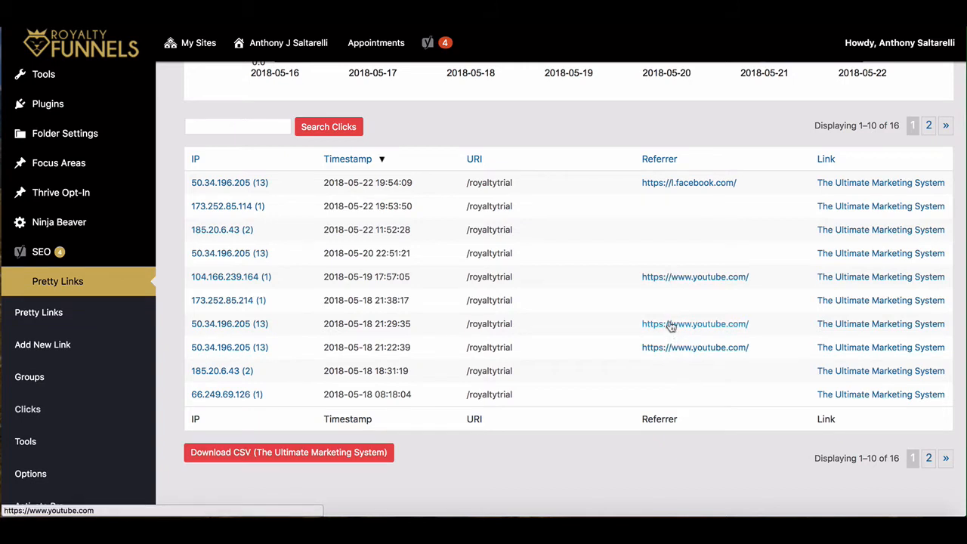
mouse_move(689, 181)
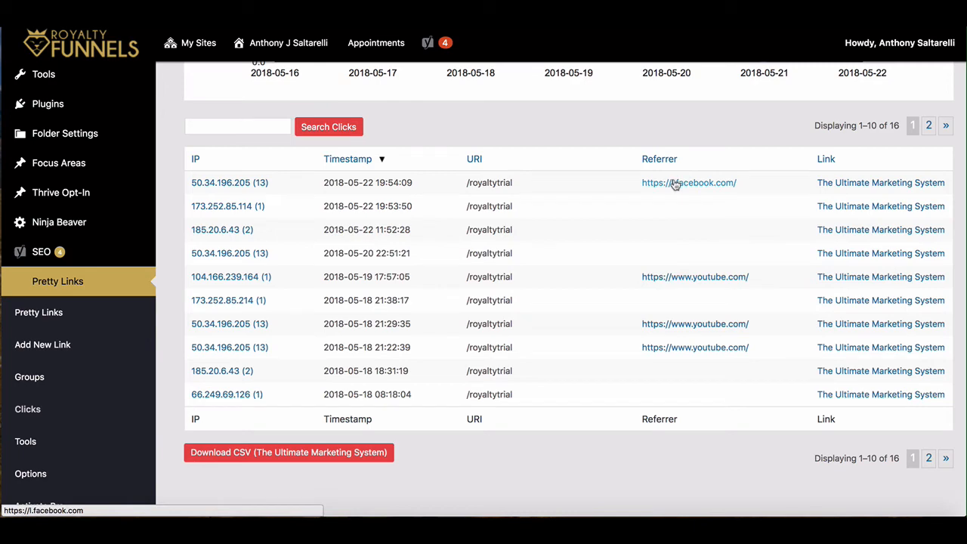
scroll(down, 3)
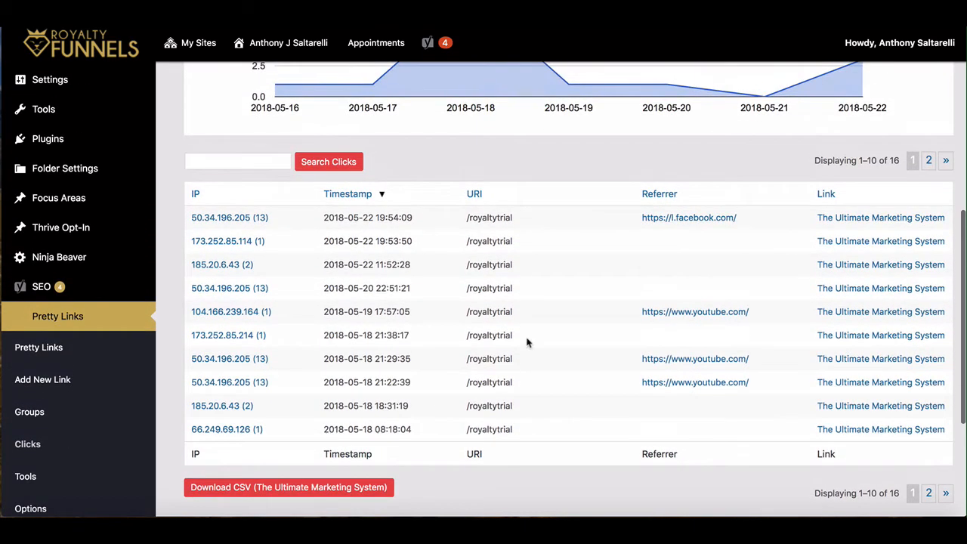
mouse_move(759, 210)
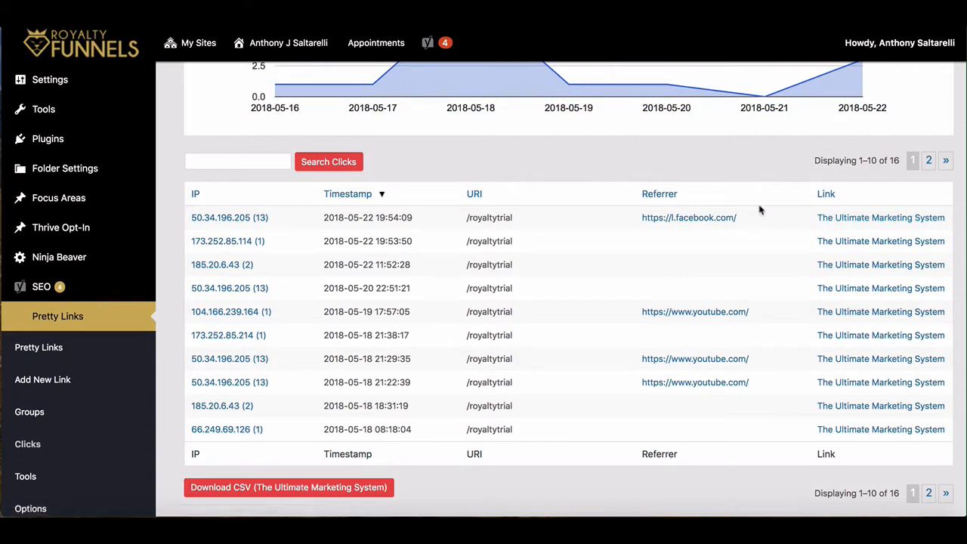
mouse_move(408, 240)
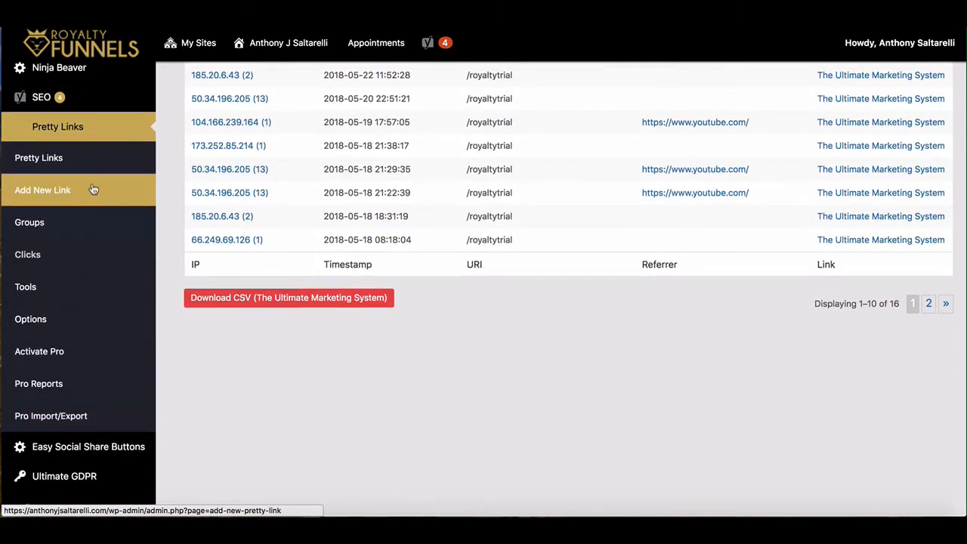
- Show the Add New Link form with its empty target URL and title fields
click(42, 190)
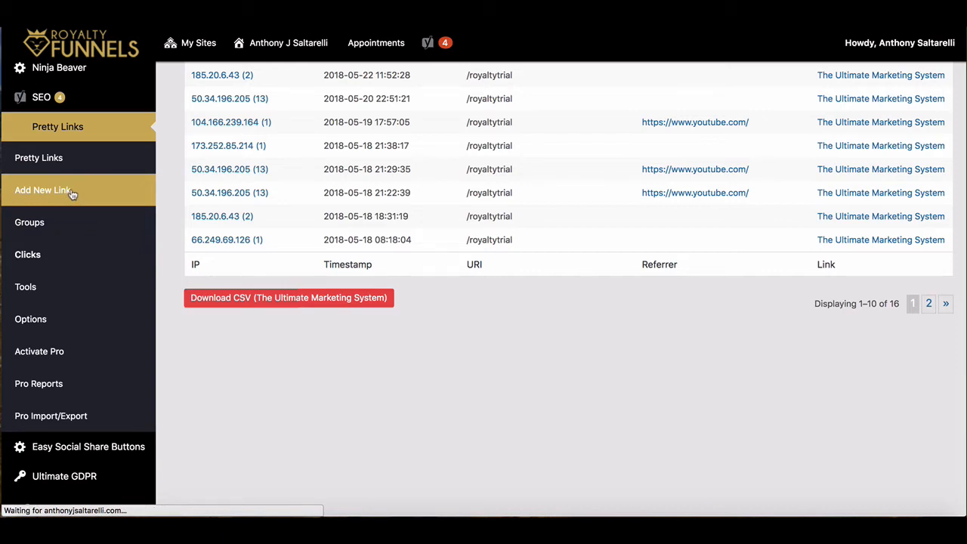
click(42, 190)
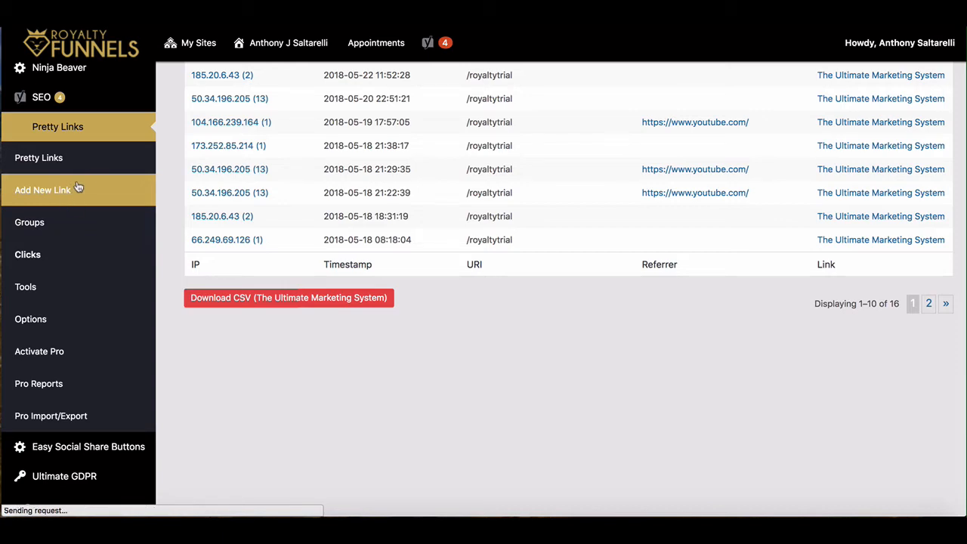
click(42, 190)
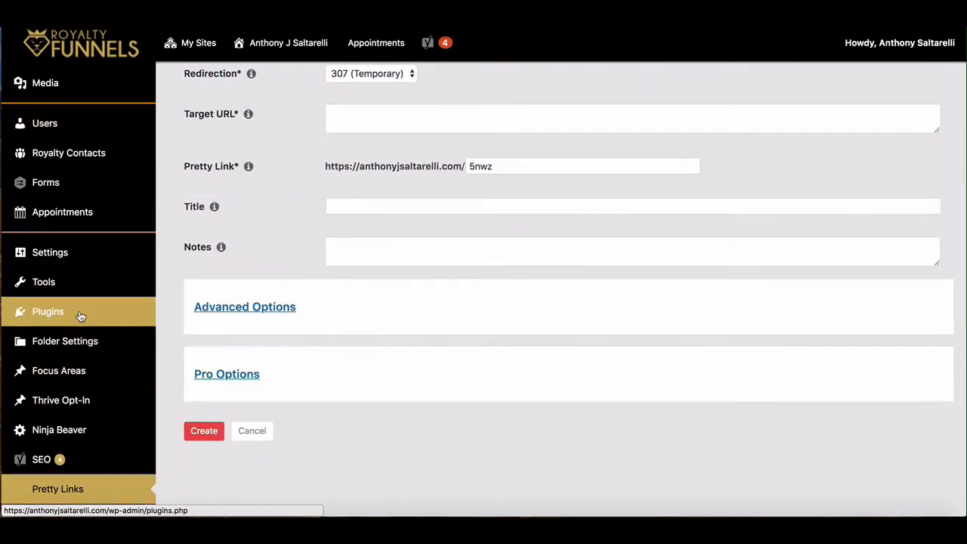
mouse_move(85, 317)
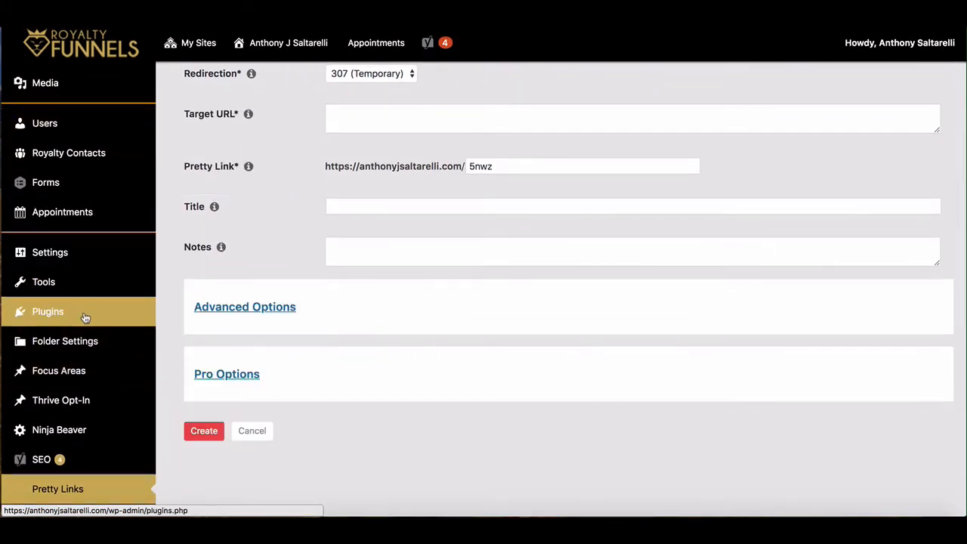
scroll(down, 3)
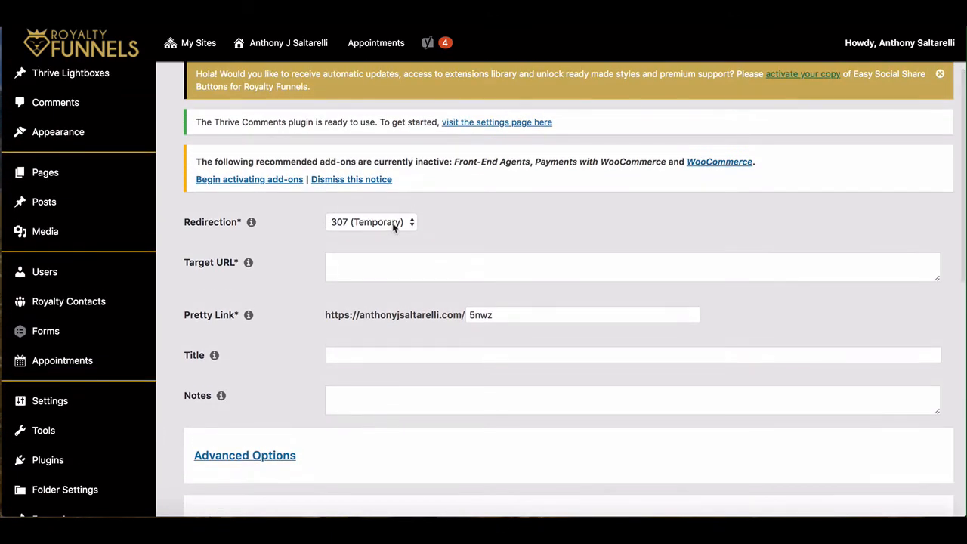
- Set the Redirection dropdown to 301 (Permanent), then change it to Cloaked
click(370, 222)
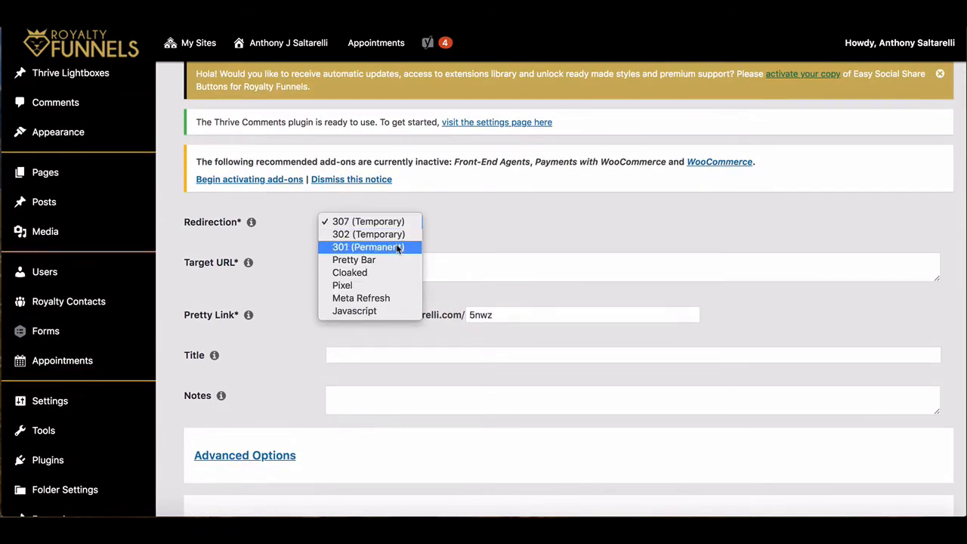
click(368, 248)
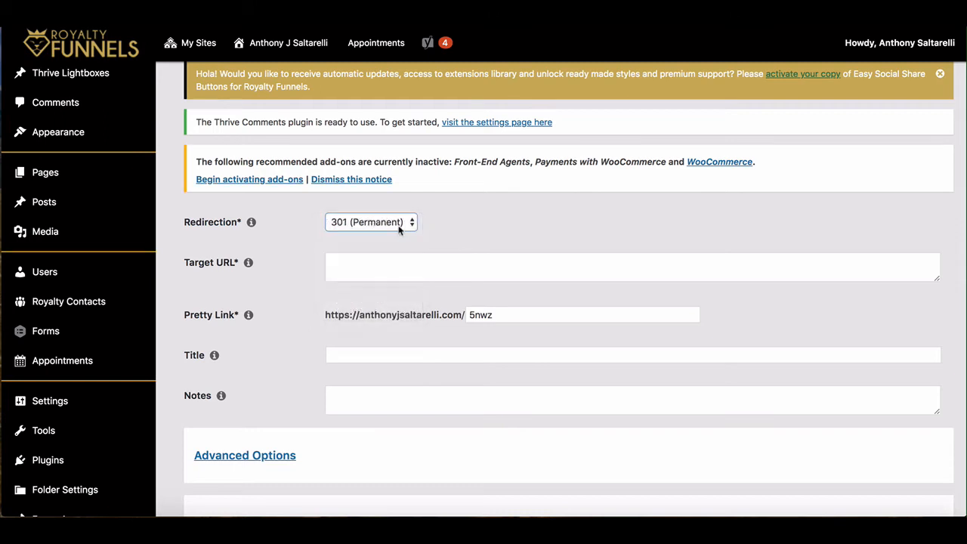
click(370, 220)
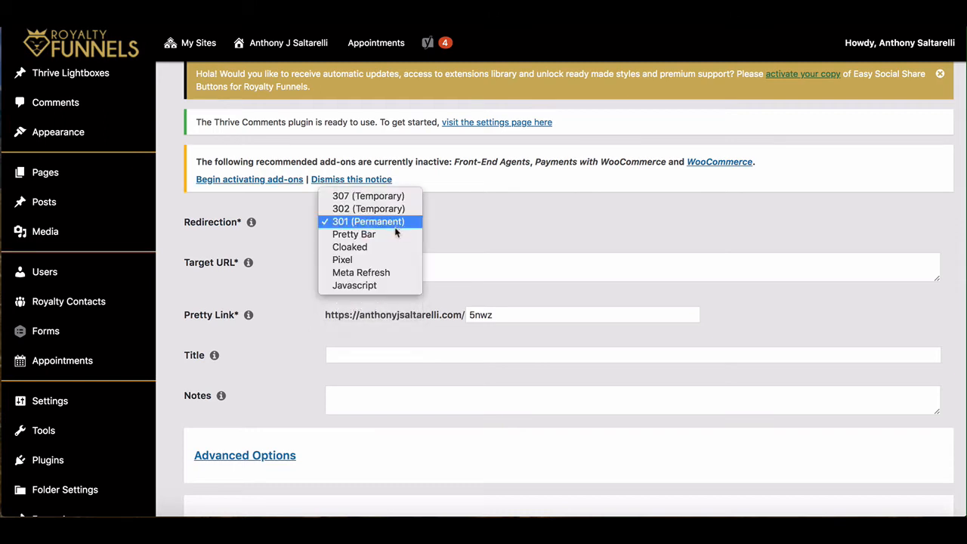
mouse_move(342, 260)
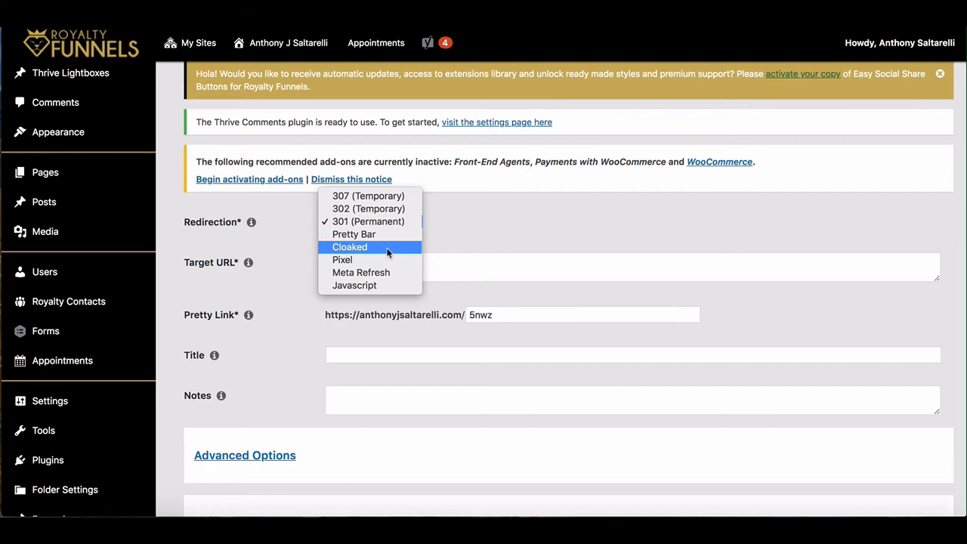
mouse_move(390, 252)
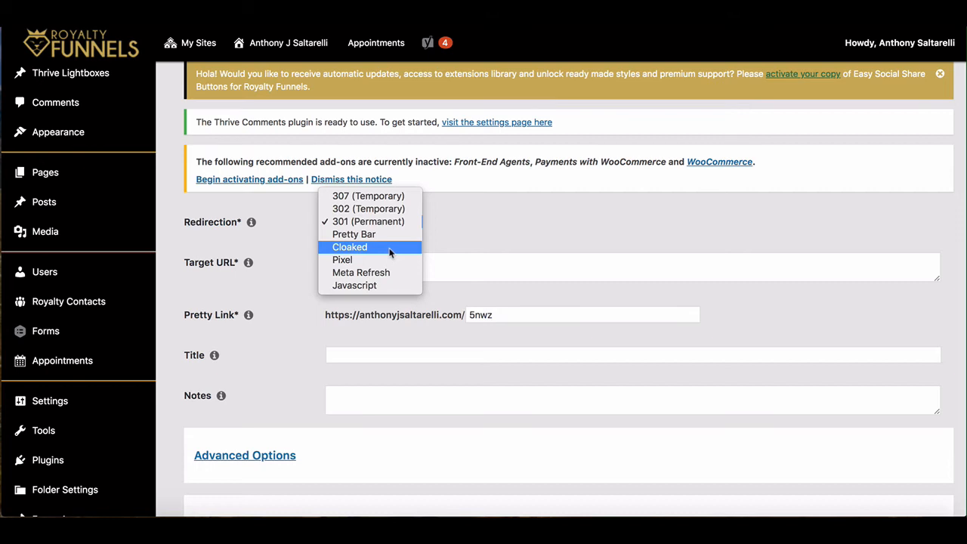
mouse_move(399, 252)
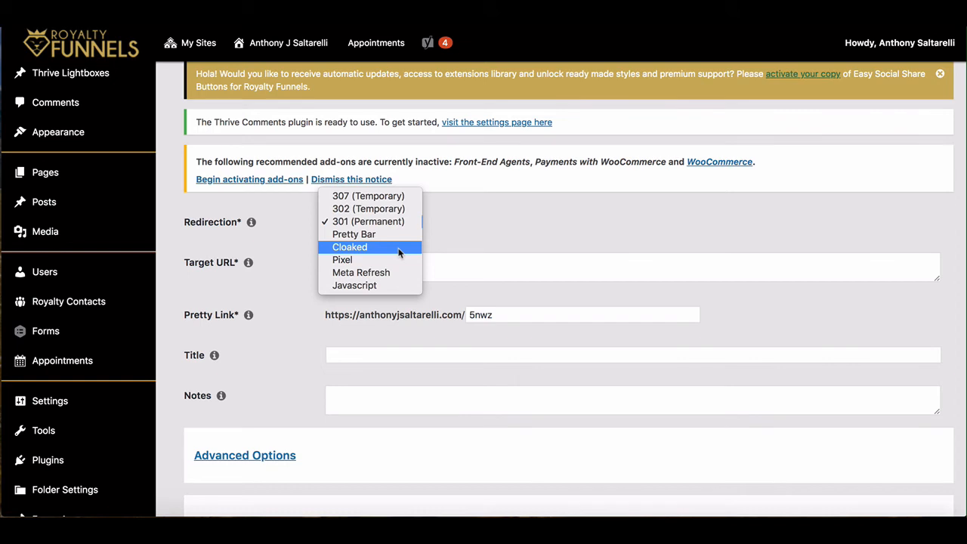
mouse_move(365, 254)
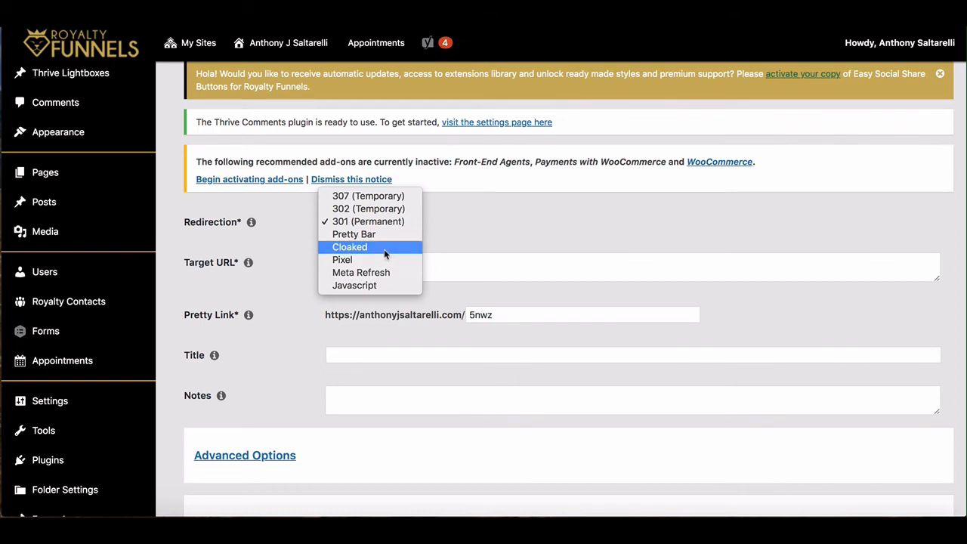
click(349, 248)
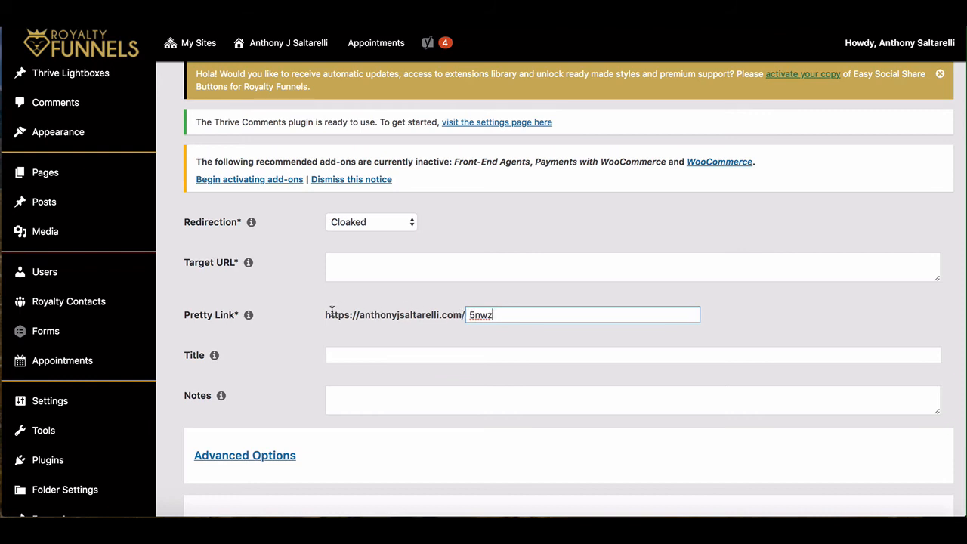
mouse_move(341, 291)
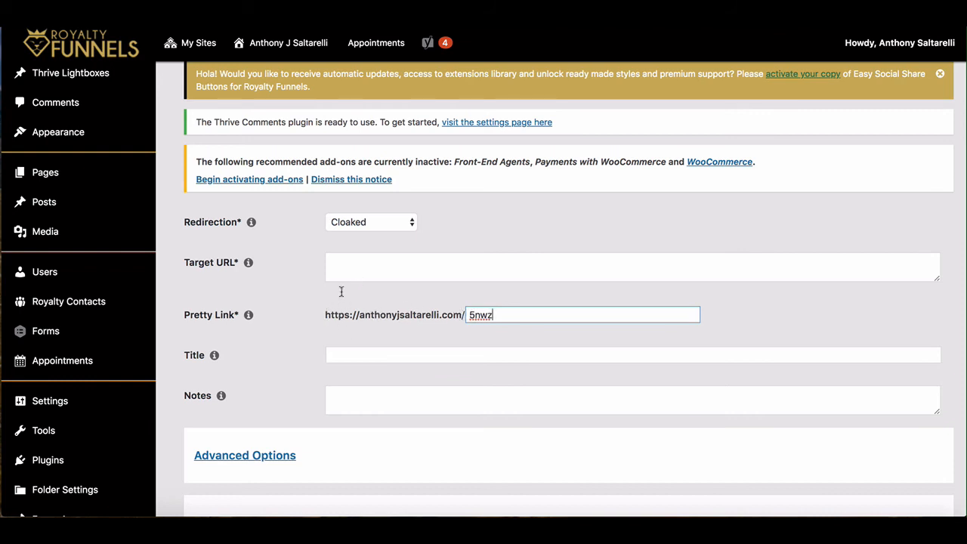
click(631, 268)
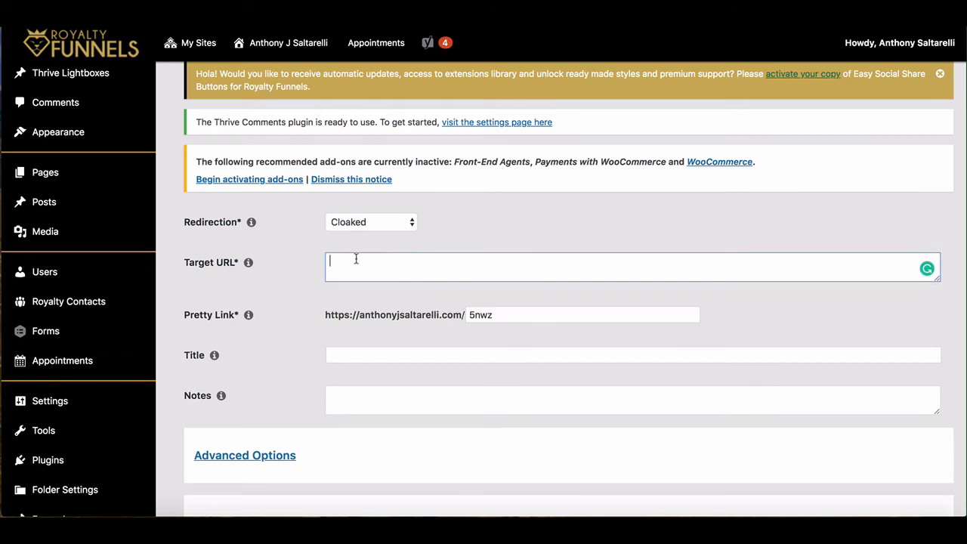
mouse_move(444, 271)
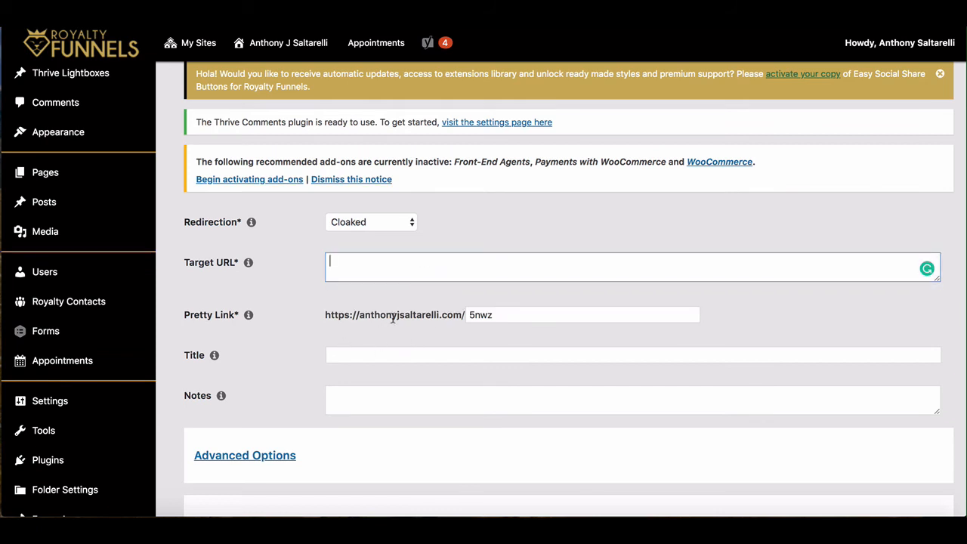
click(581, 314)
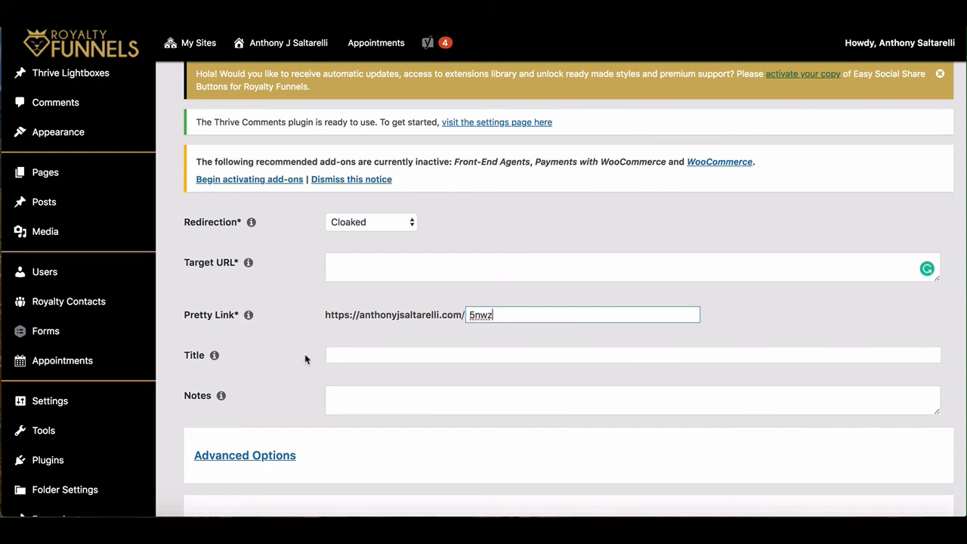
scroll(down, 3)
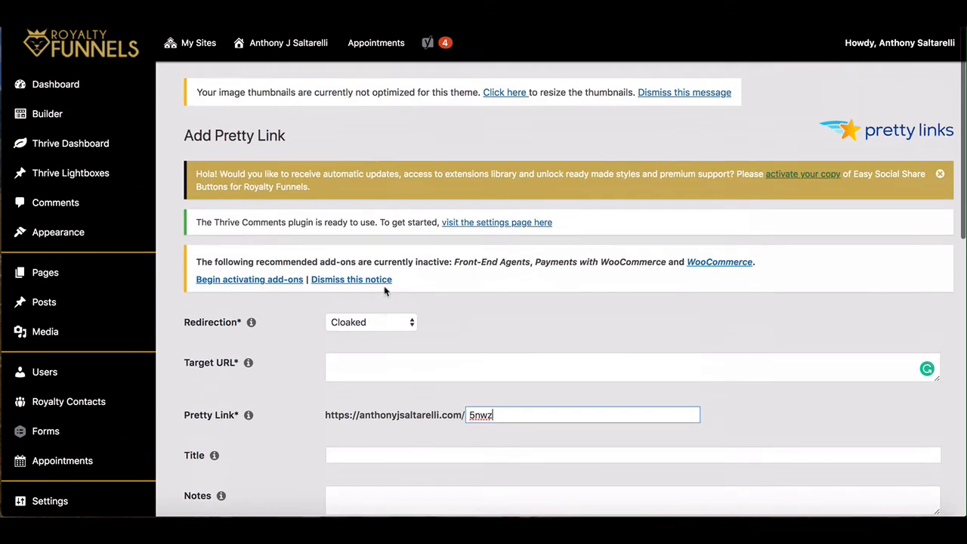
mouse_move(543, 136)
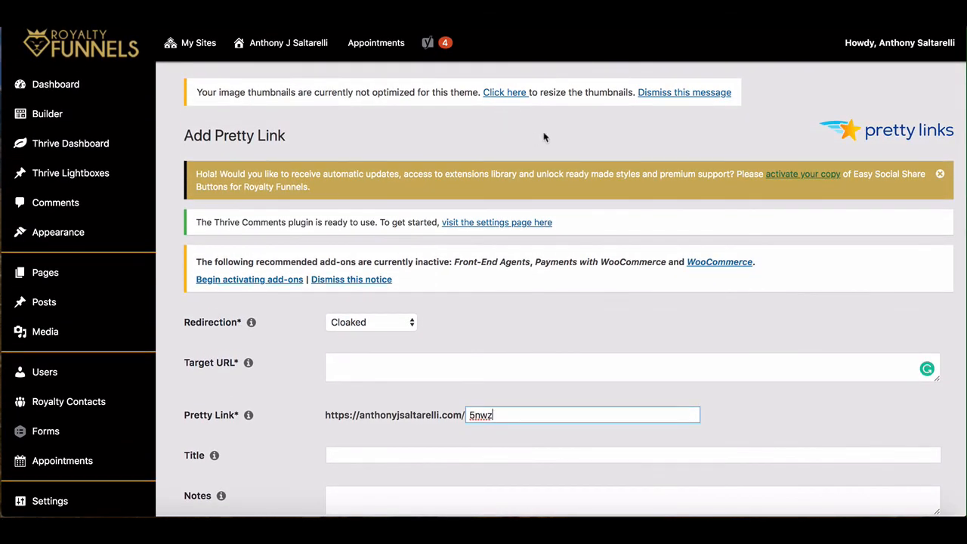
mouse_move(695, 143)
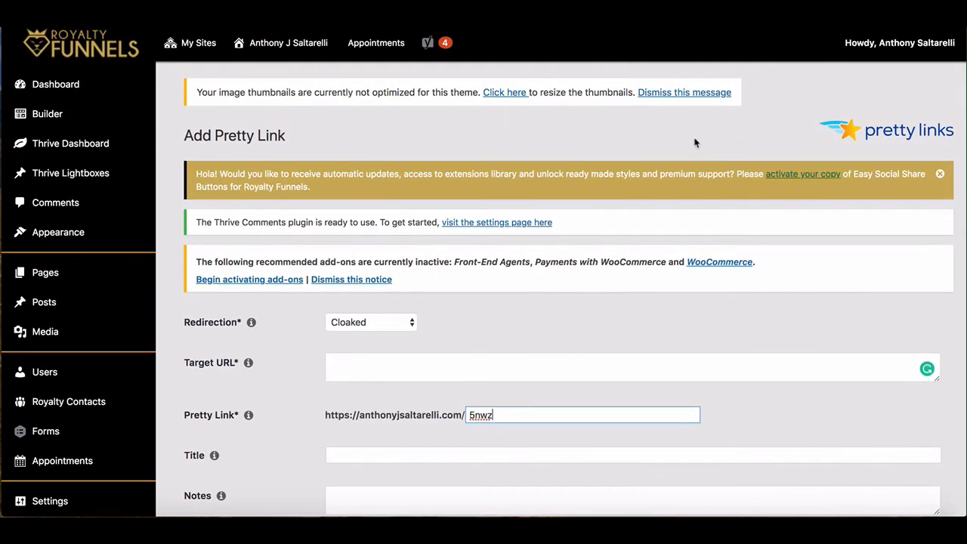